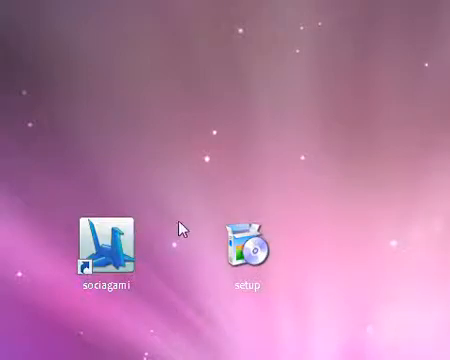
- Run the setup installer, then start Sociagami to bring up its Myspace and Facebook login prompt
{"action": "left_click", "coordinate": [248, 245]}
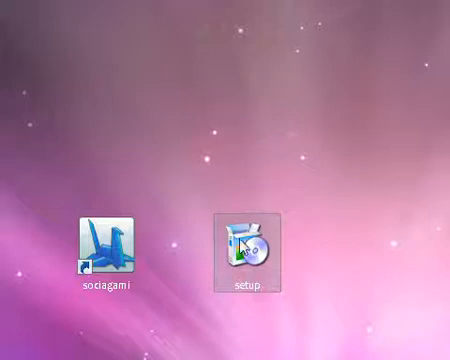
{"action": "double_click", "coordinate": [247, 243]}
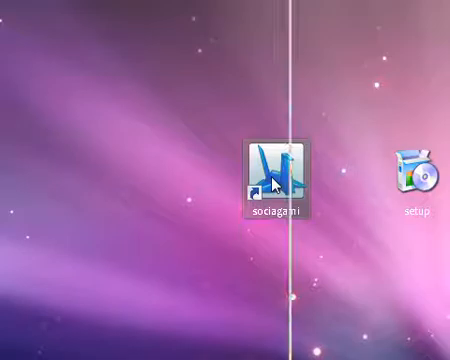
{"action": "double_click", "coordinate": [277, 178]}
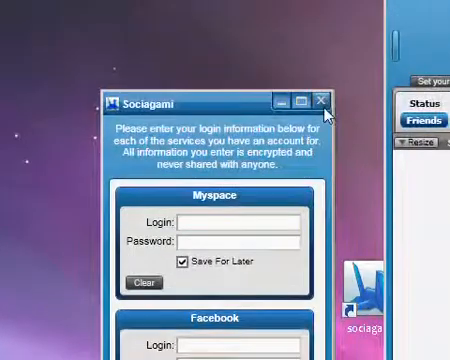
- Scroll down the Settings page to reveal the Myspace, Facebook and Twitter account fields
{"action": "scroll", "scroll_direction": "down", "scroll_amount": 3}
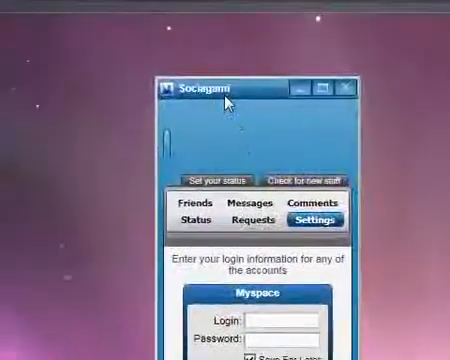
{"action": "scroll", "scroll_direction": "down", "scroll_amount": 3}
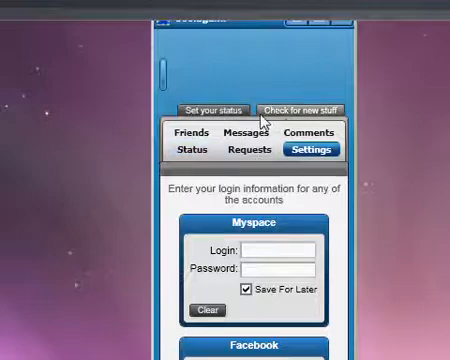
{"action": "scroll", "scroll_direction": "down", "scroll_amount": 3}
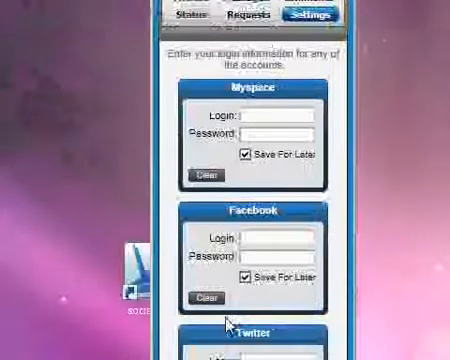
{"action": "scroll", "scroll_direction": "down", "scroll_amount": 3}
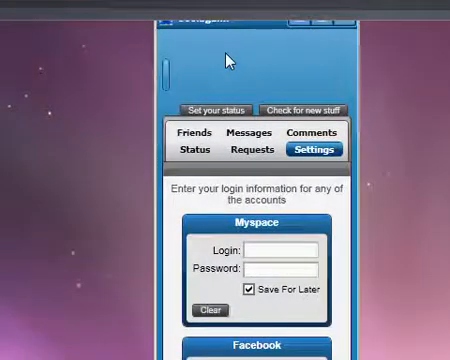
{"action": "mouse_move", "coordinate": [258, 109]}
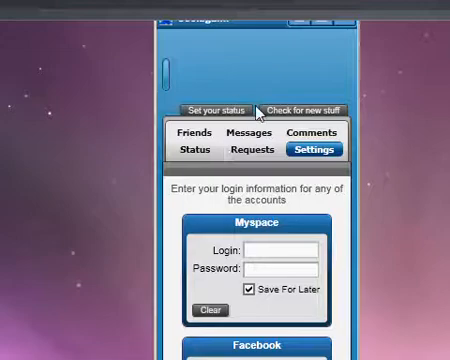